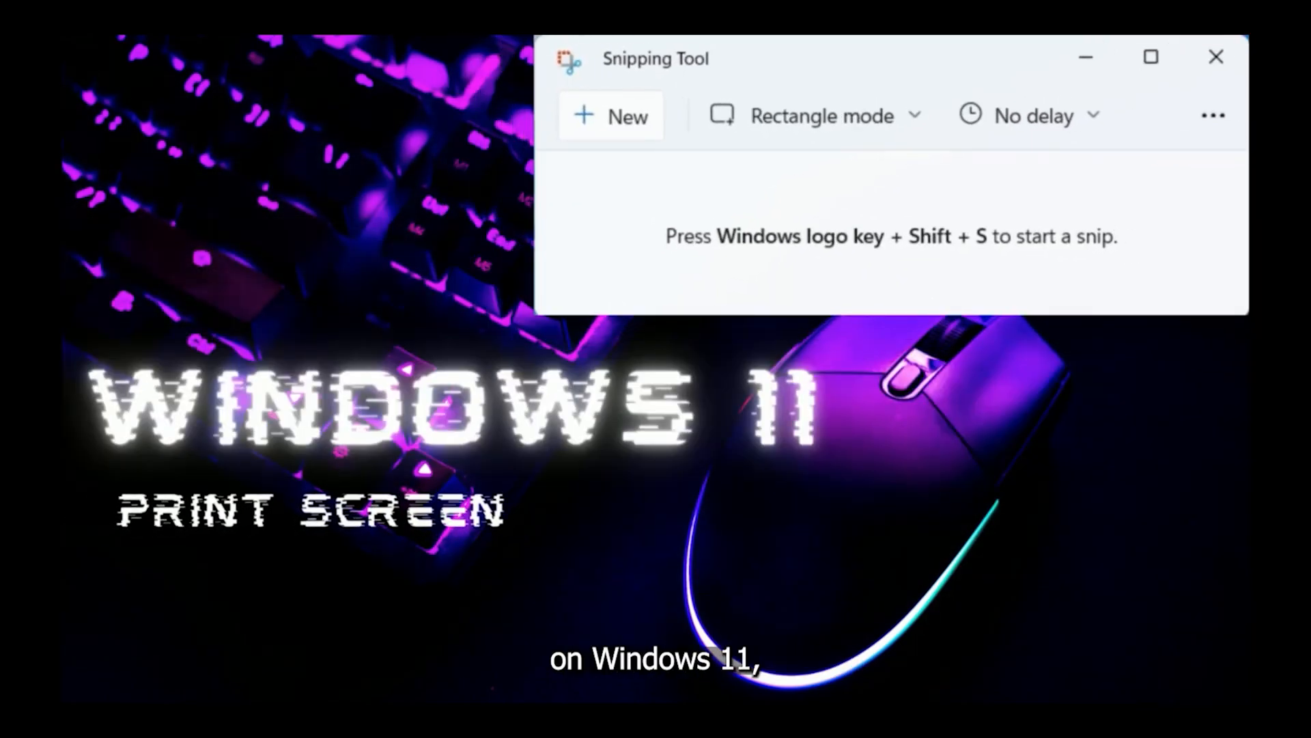
Search Start for "print sc" to find the Print Screen snipping setting
click(1216, 58)
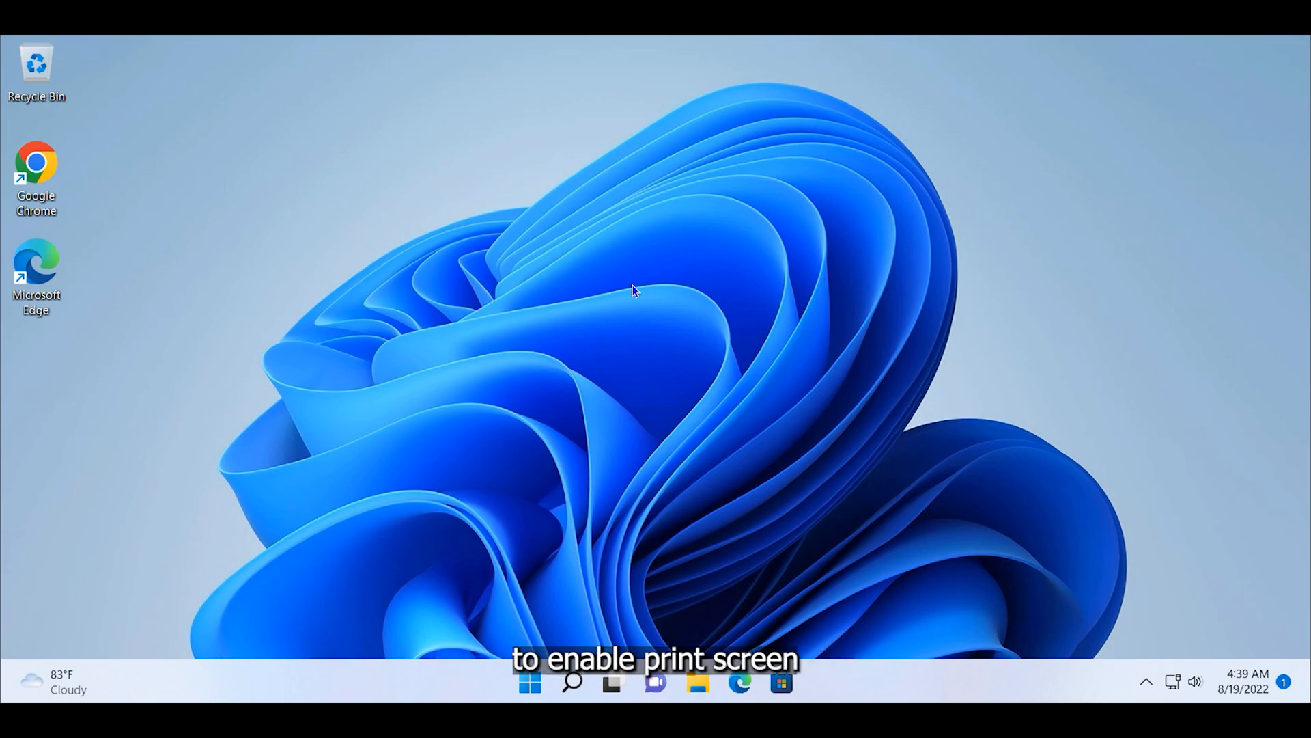
click(530, 681)
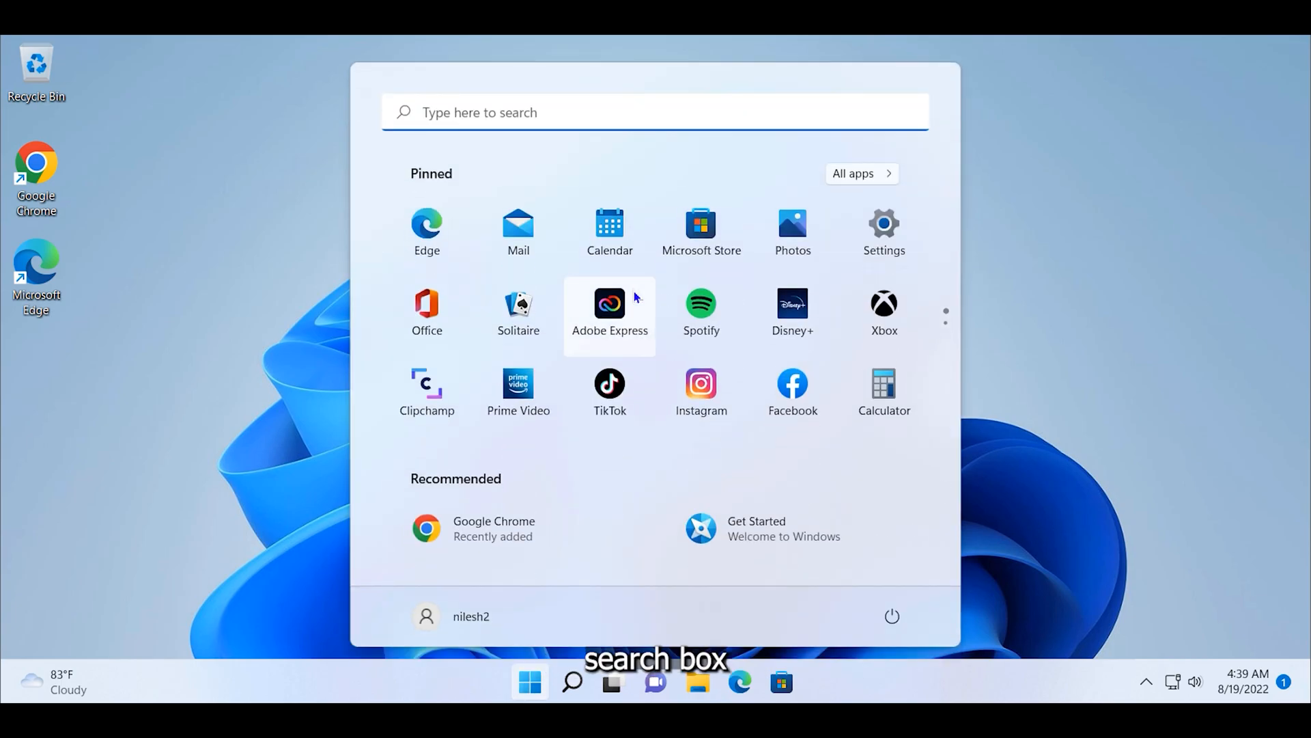
text(print sc)
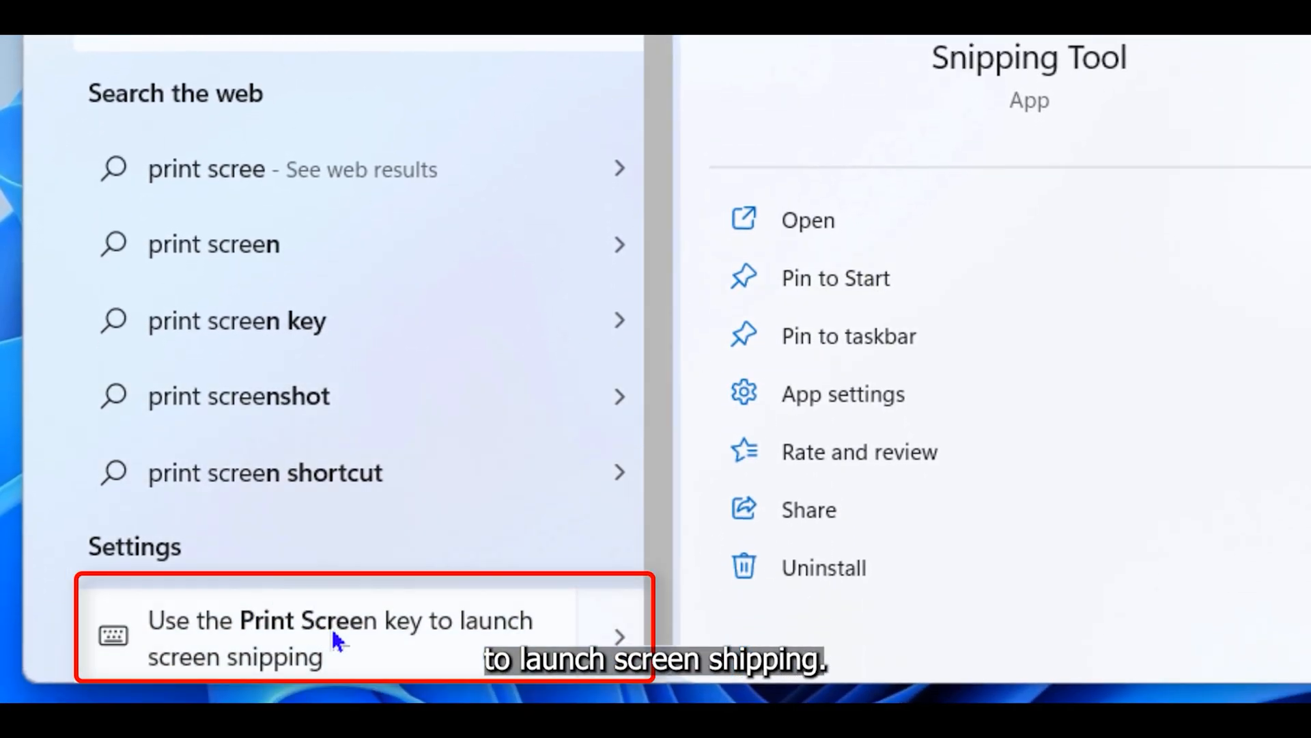
Switch on 'Use the Print screen button to open screen snipping' in Accessibility > Keyboard
click(337, 636)
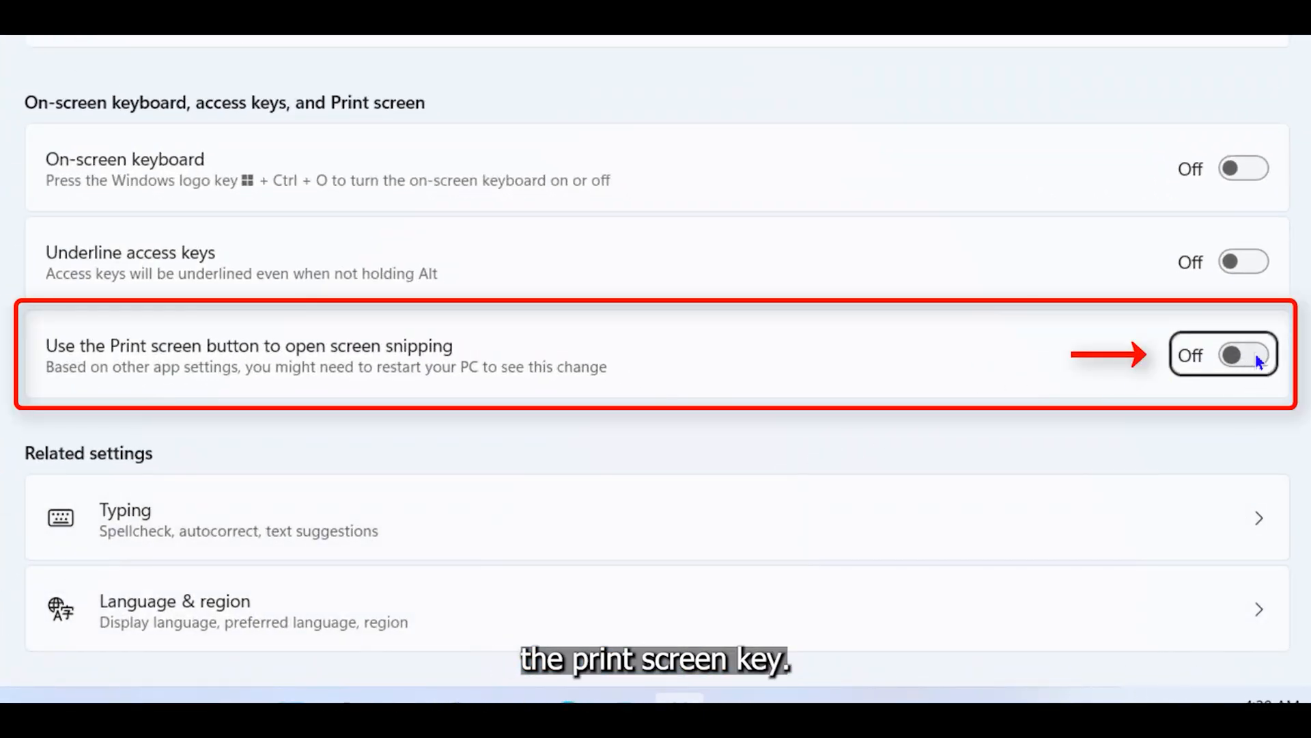
click(1243, 355)
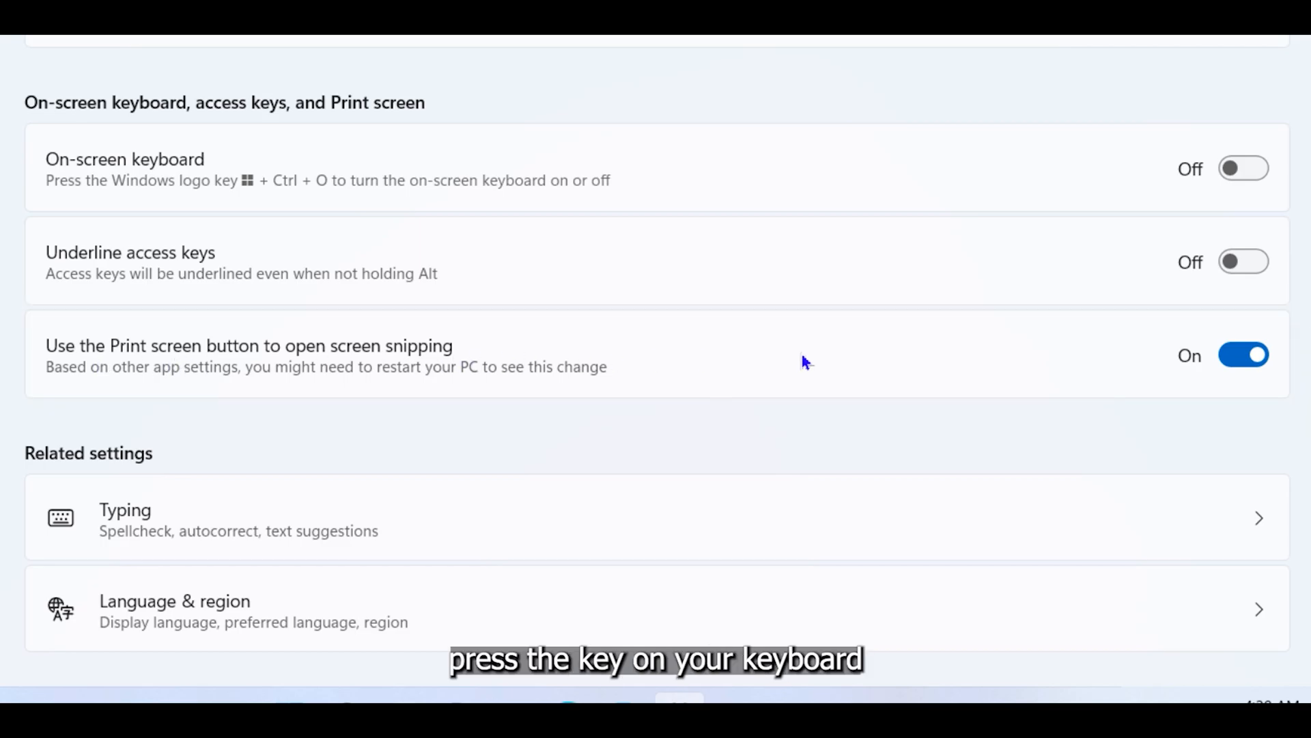
Launch snipping with the Print Screen key and capture the Settings window
key(printscreen)
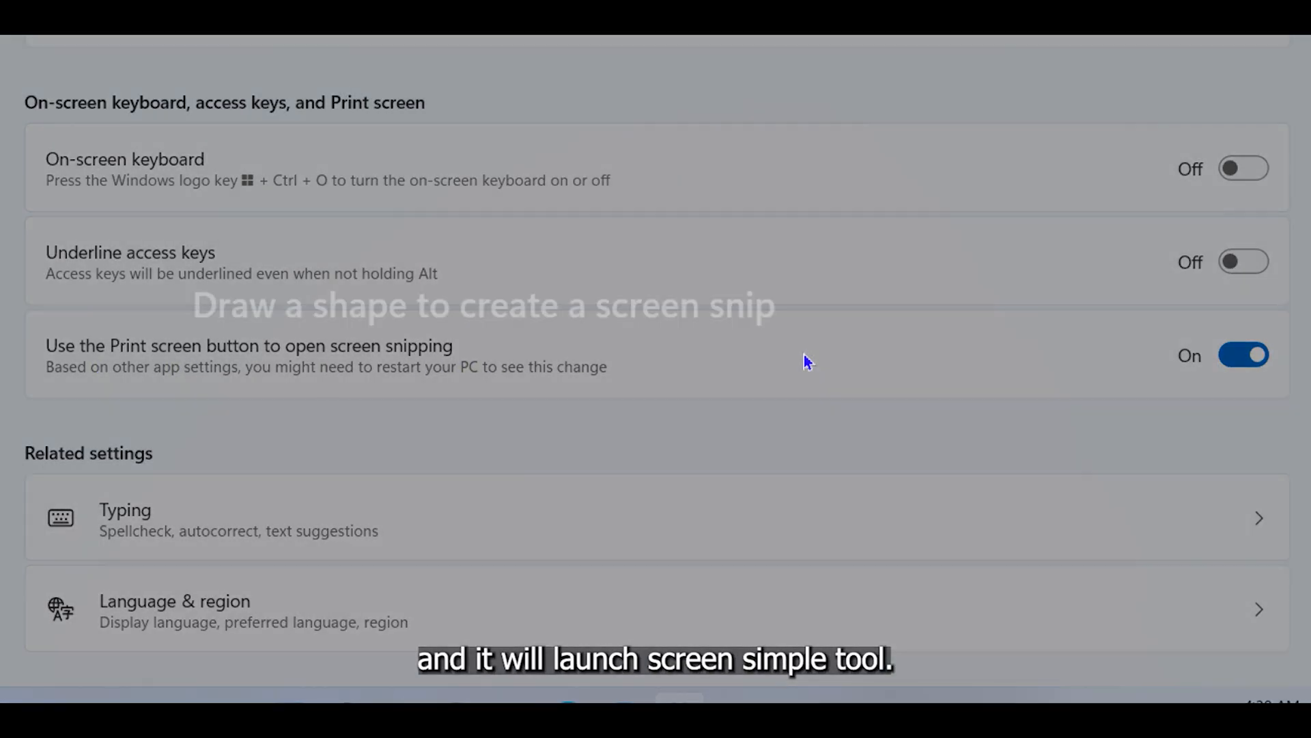
key(printscreen)
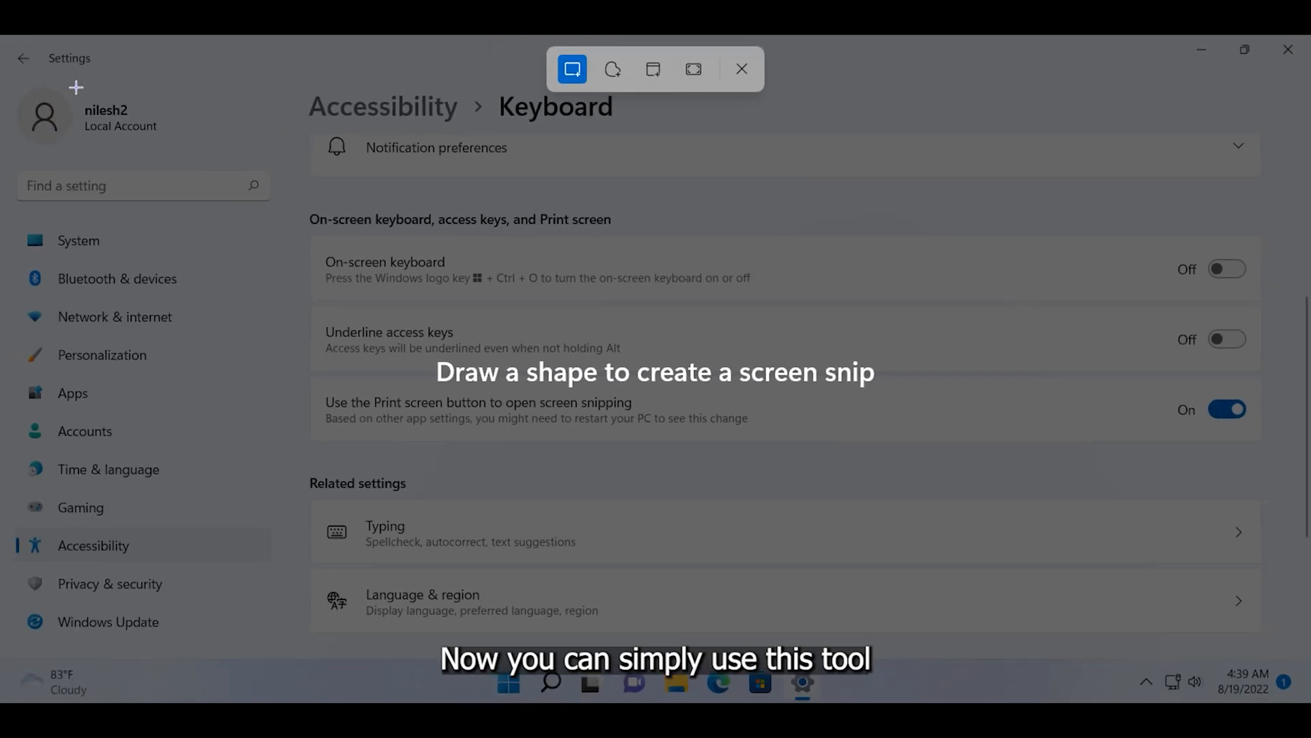
click(739, 68)
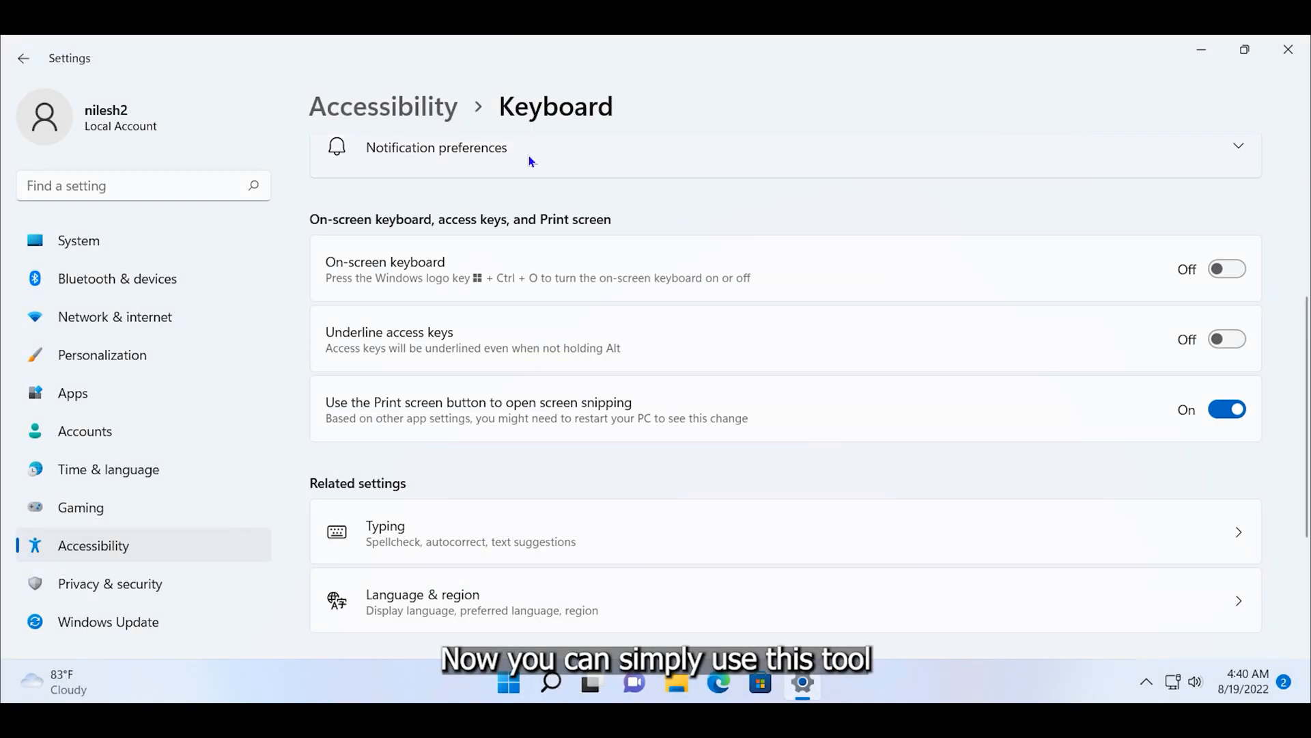
Save the snip as a JPG named "settings" and close the Settings window
click(801, 681)
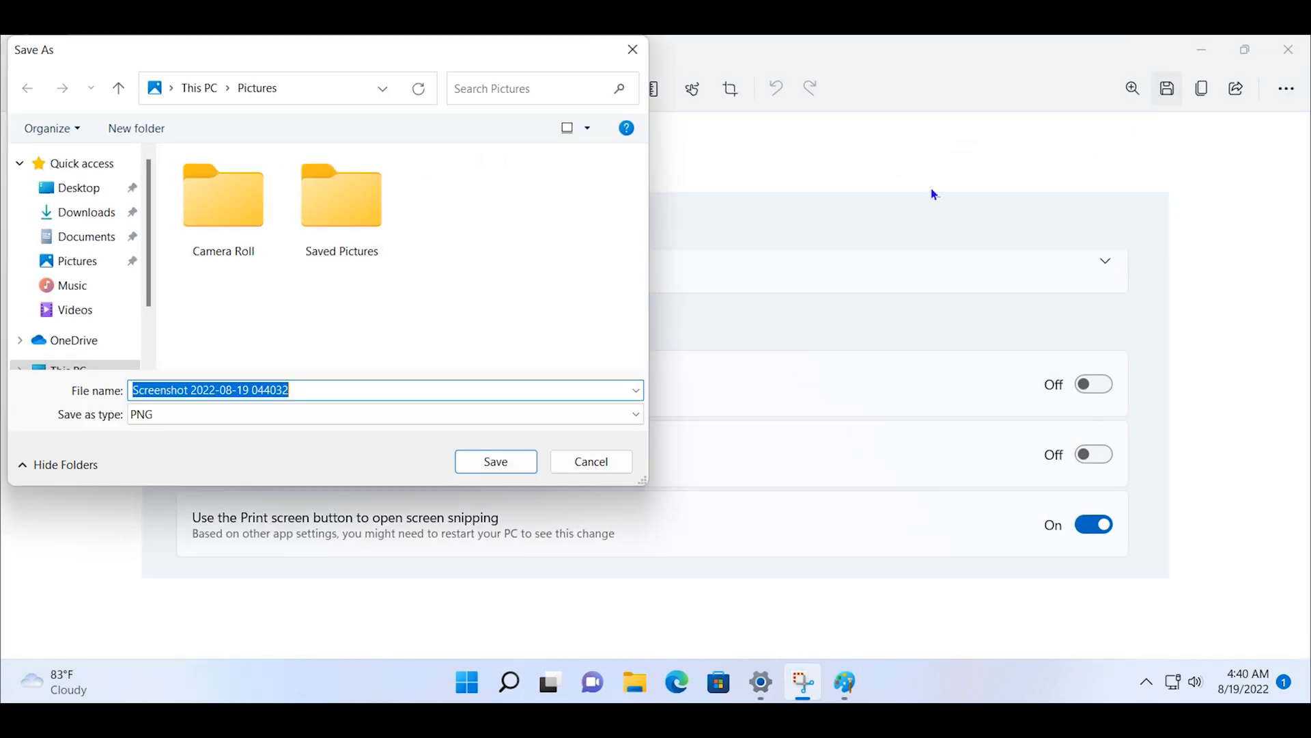
text(settings)
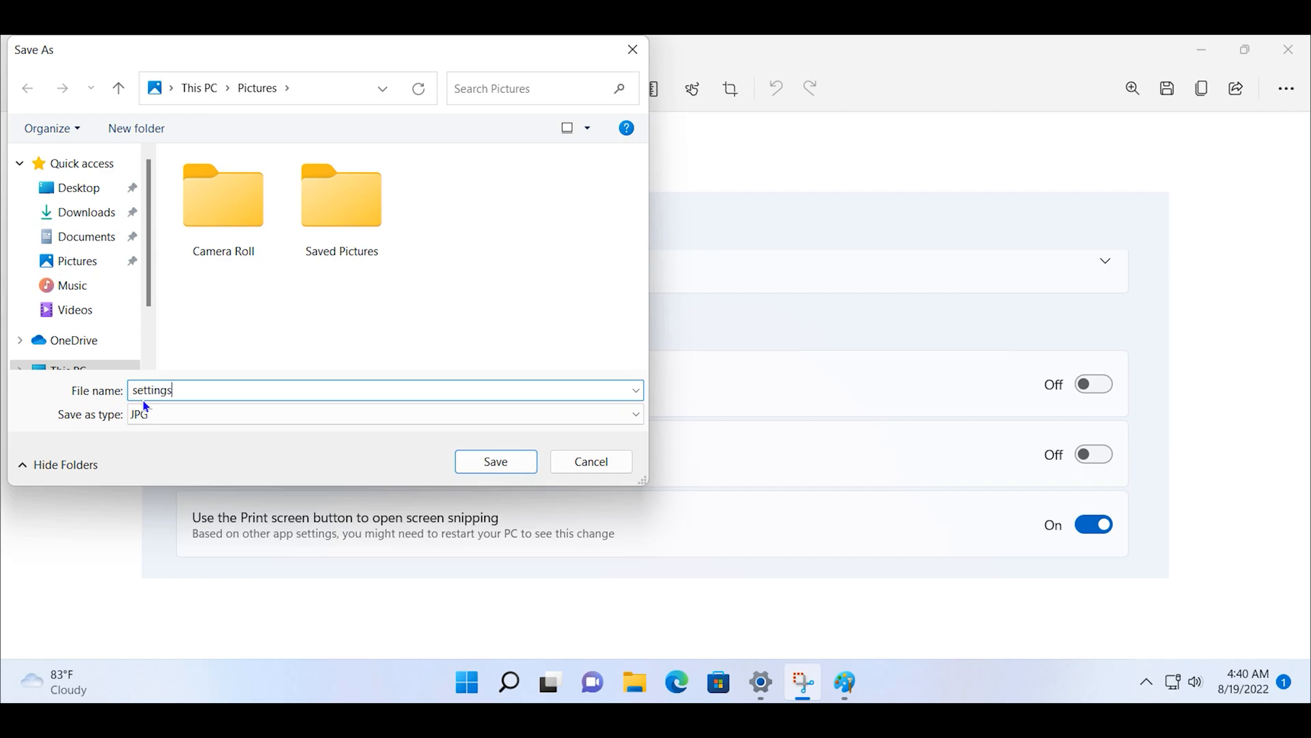
click(590, 460)
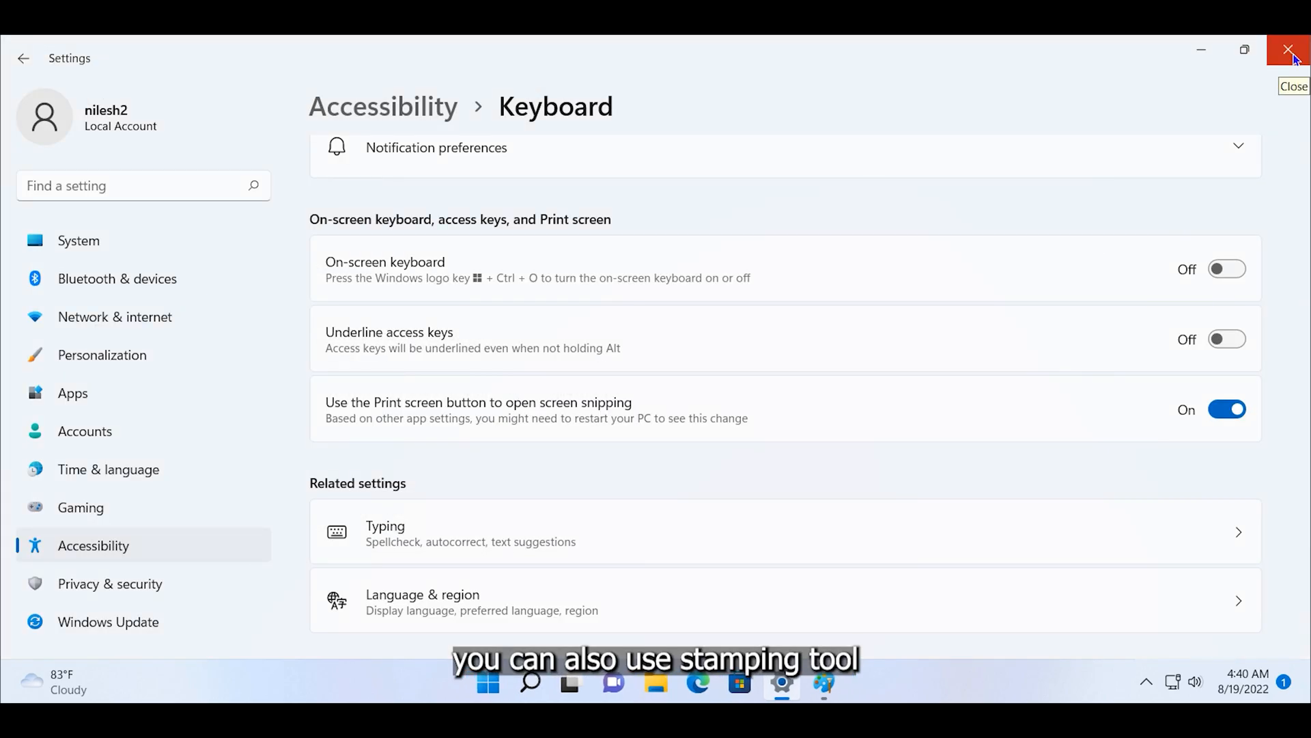
click(1288, 51)
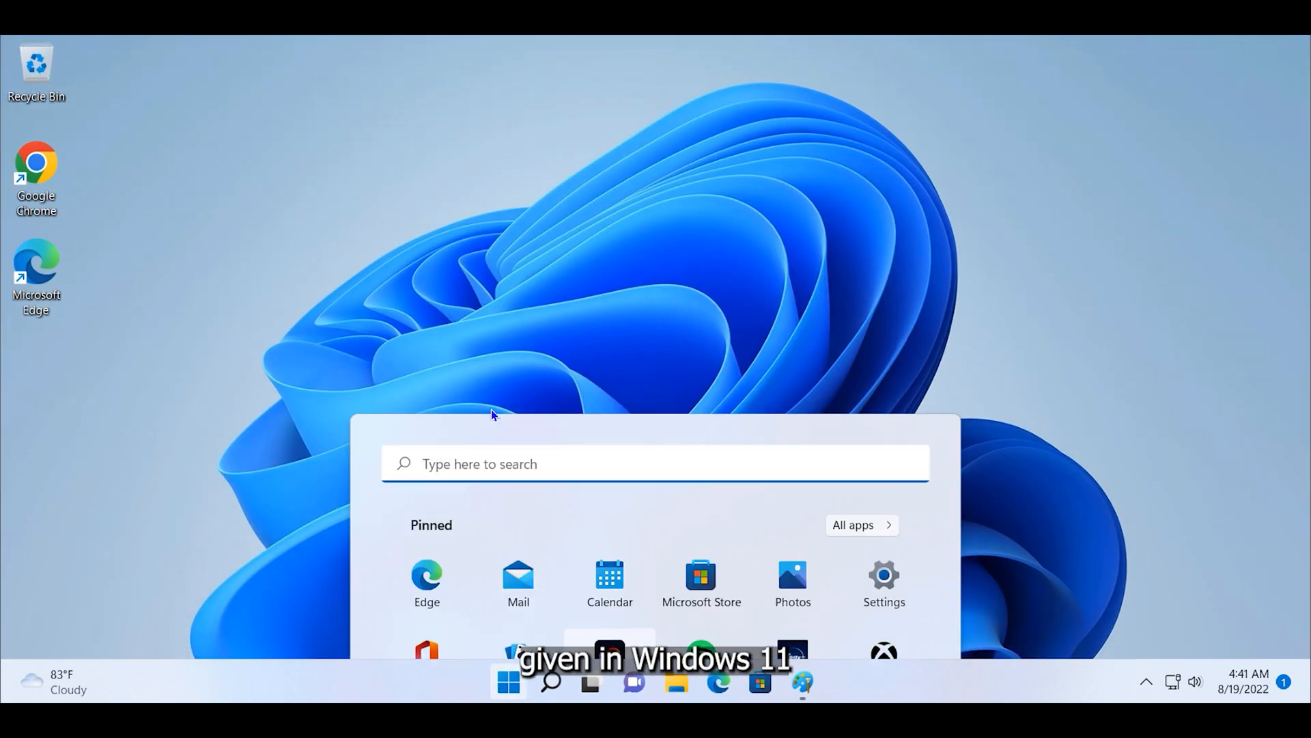
Launch Snipping Tool from Start search and maximize its window
text(snipping Tool)
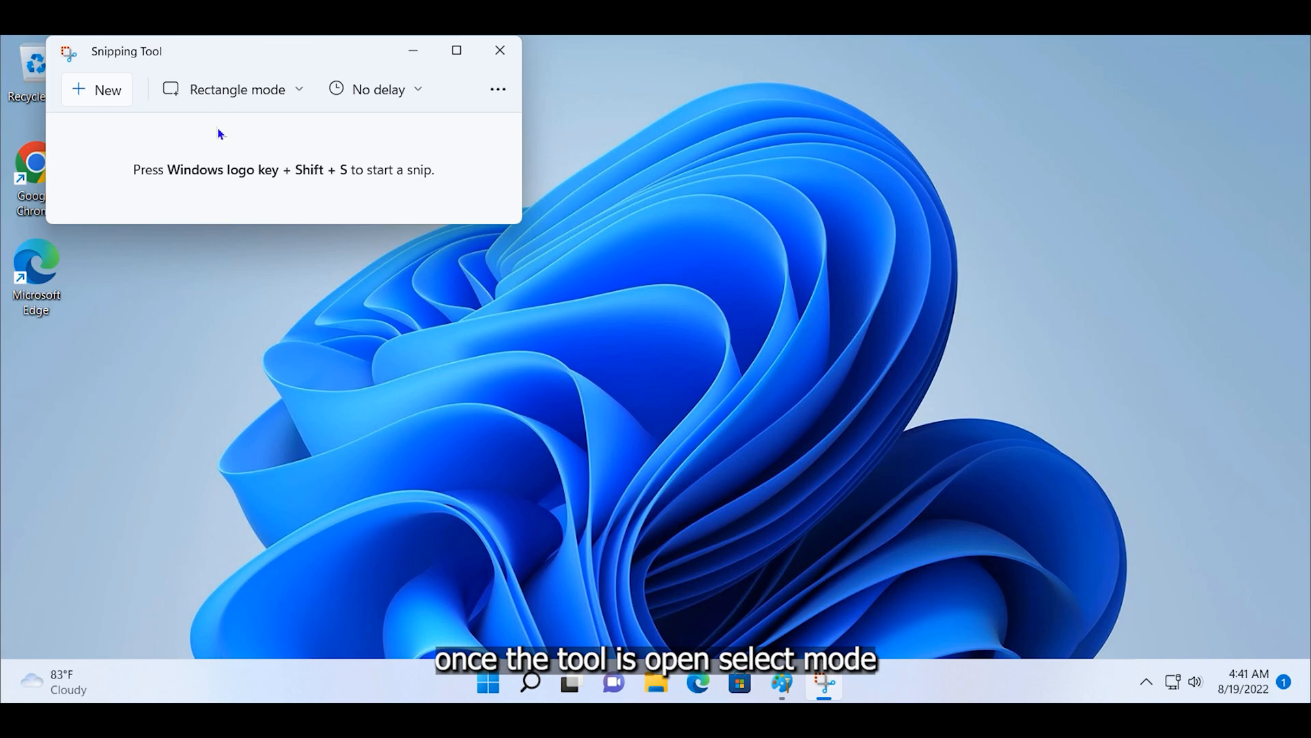
click(456, 51)
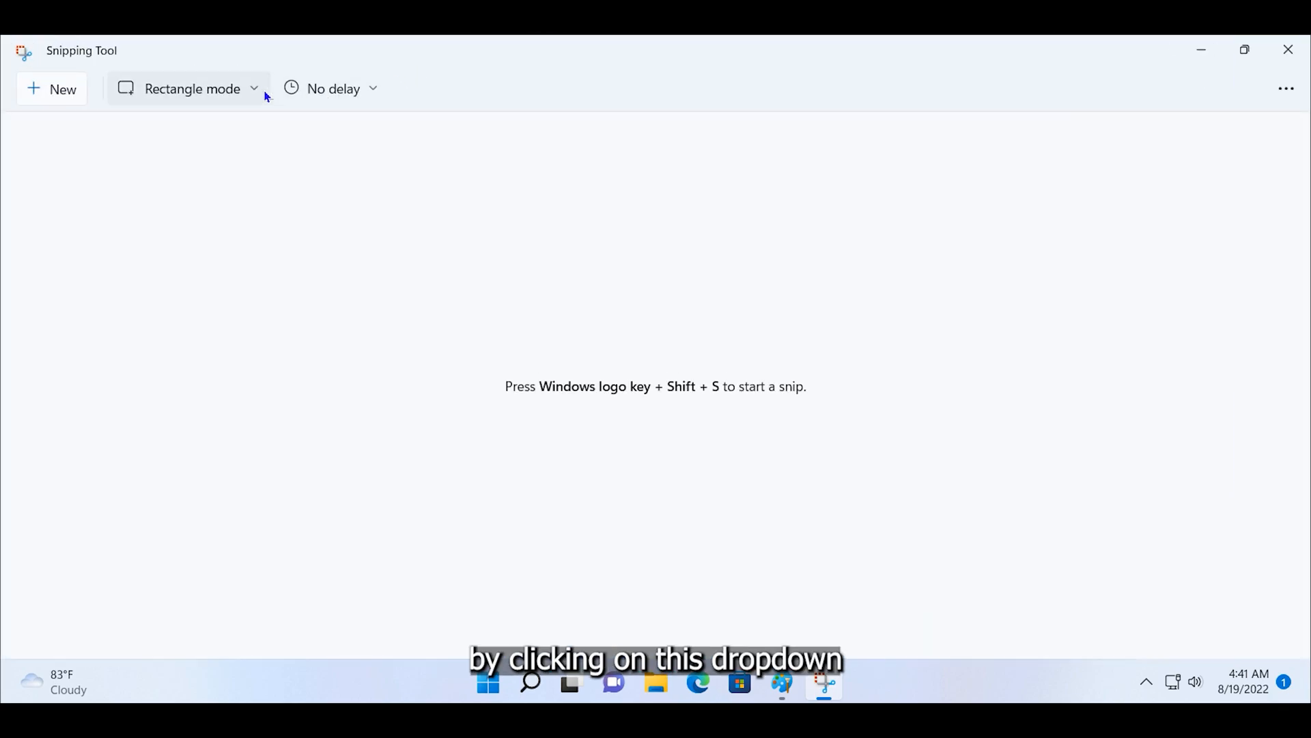
Capture a new full-screen snip of the desktop
click(253, 89)
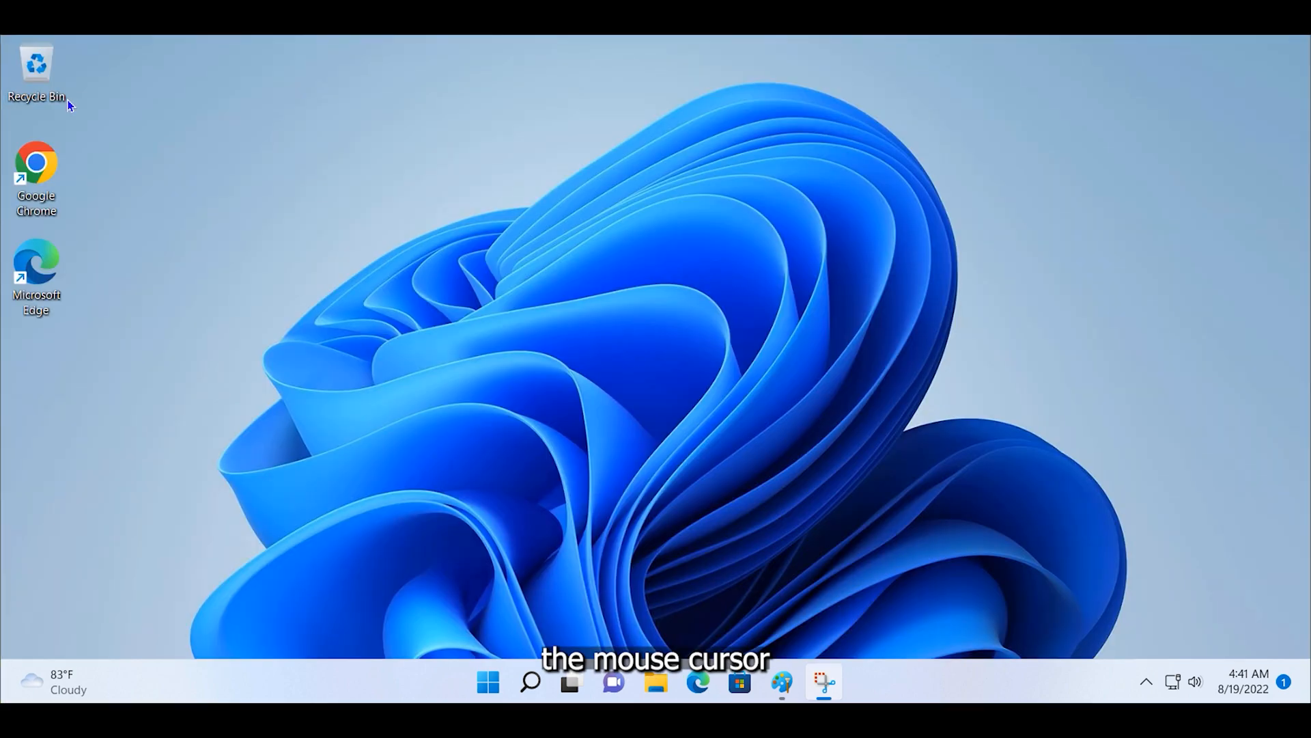
click(822, 682)
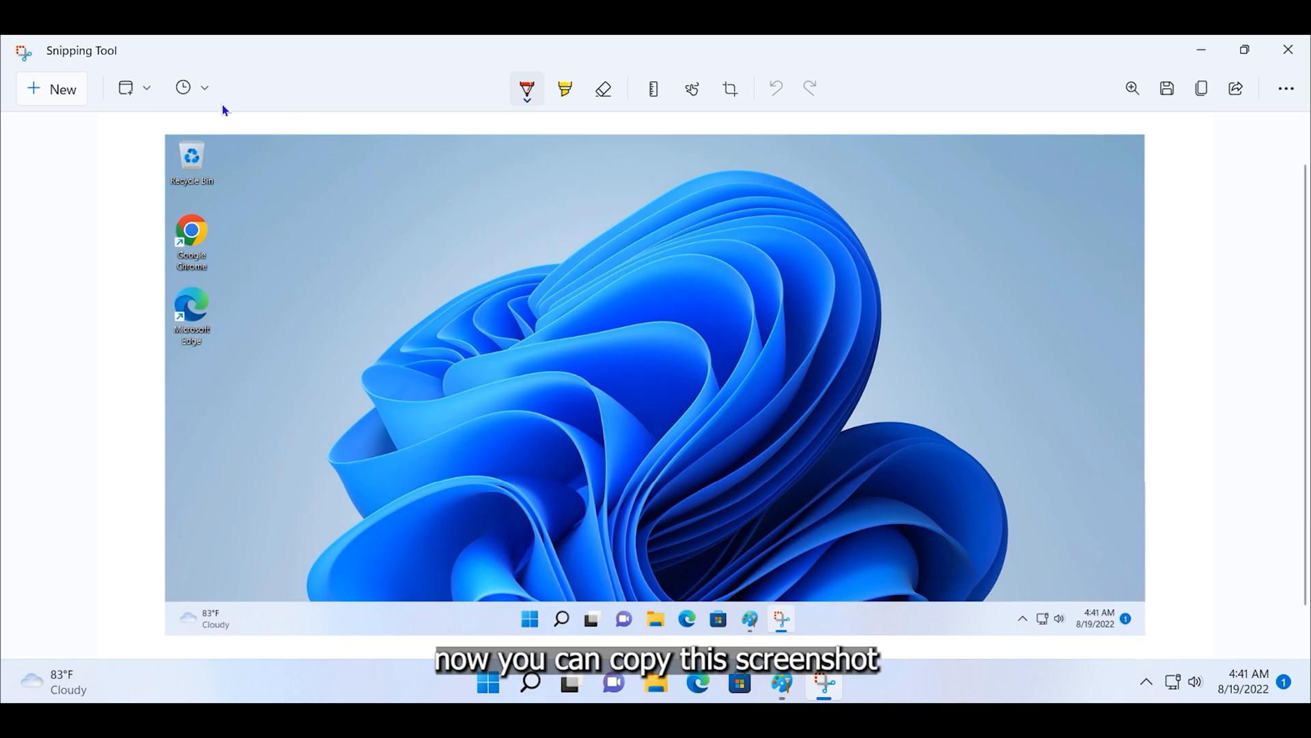
Copy the desktop snip to the clipboard, peek at Save As, then list the snipping modes
click(126, 87)
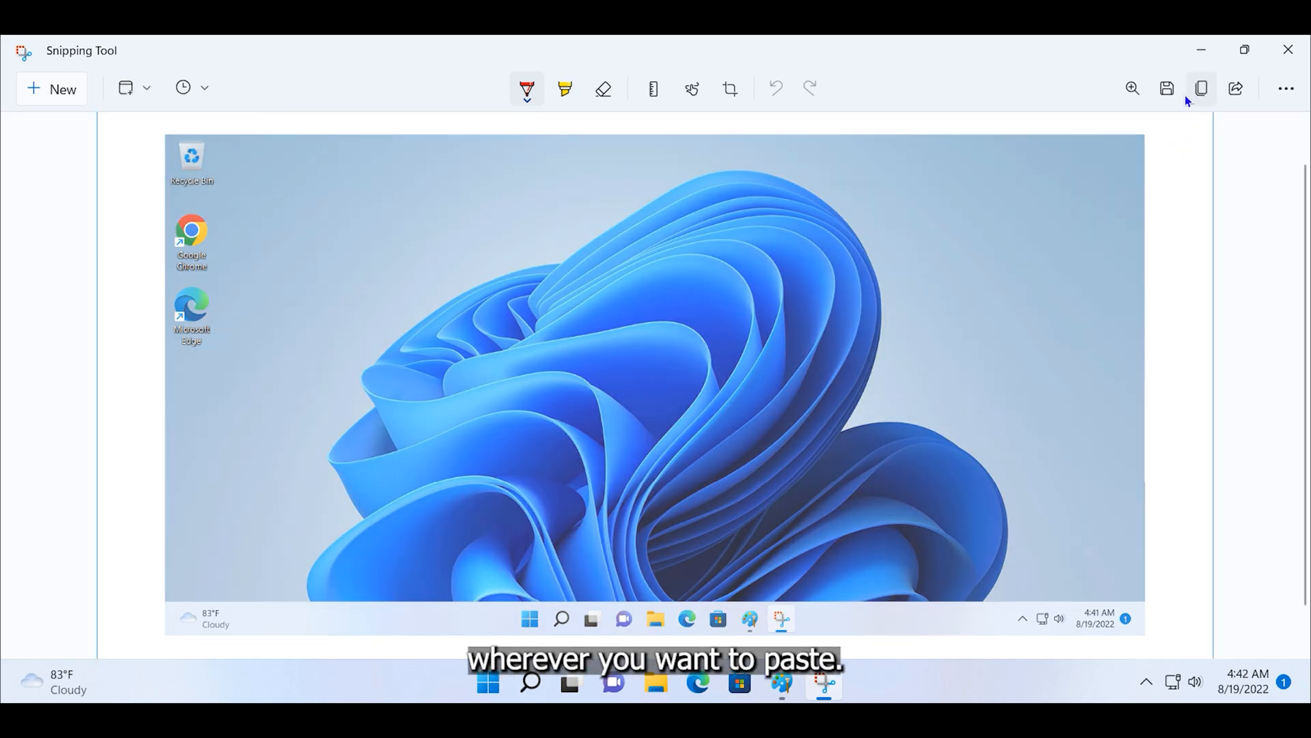
mouse_move(1161, 106)
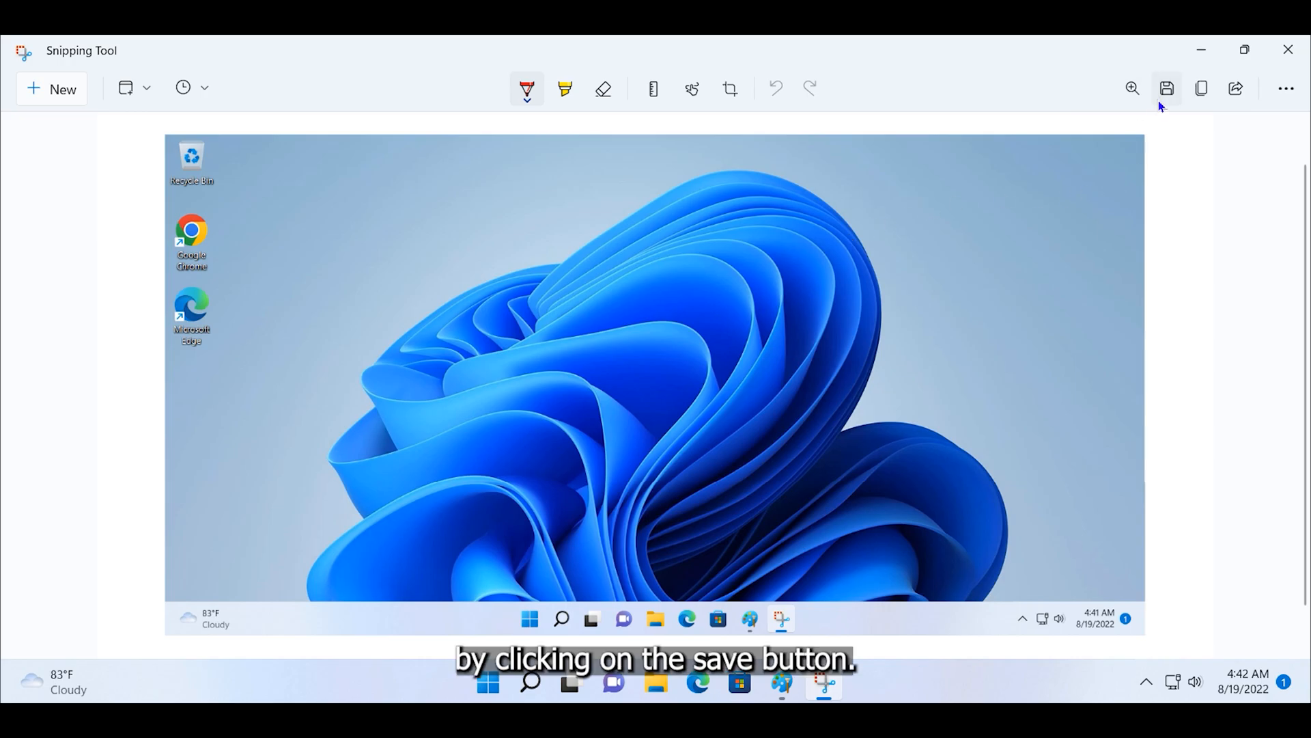
click(1165, 89)
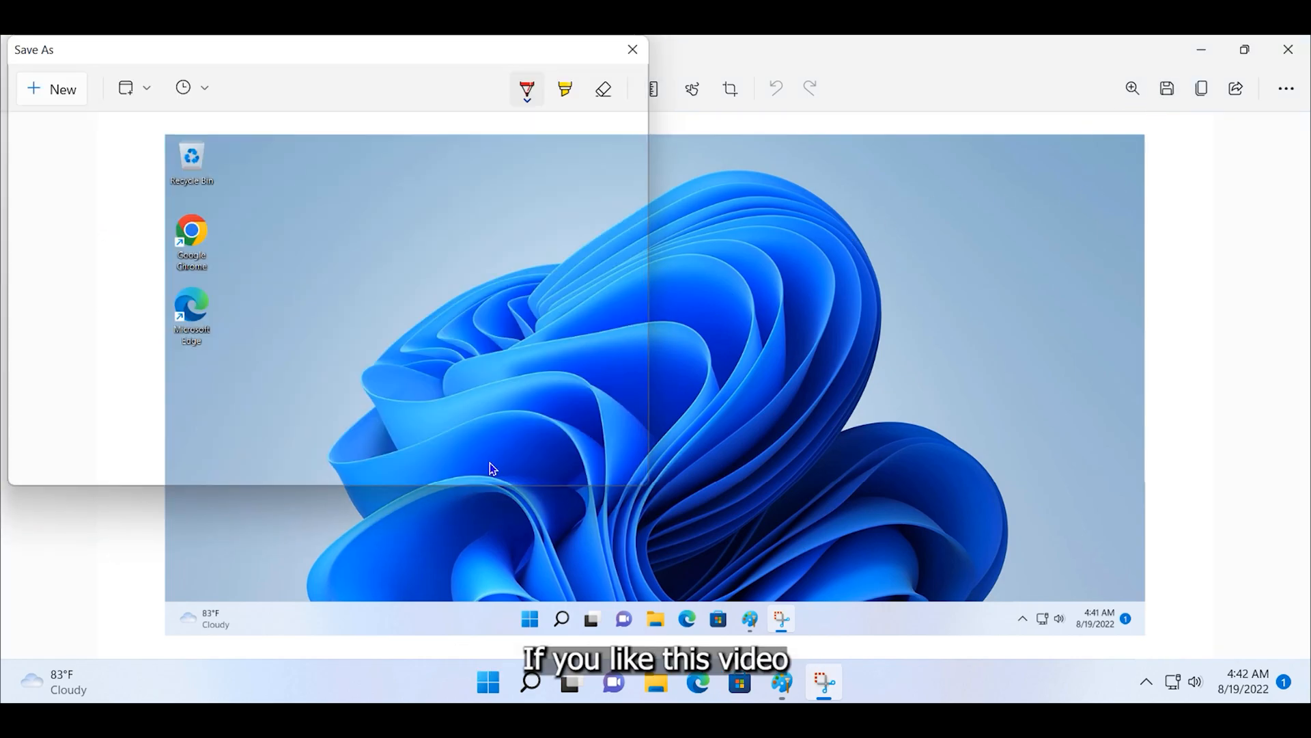
click(633, 49)
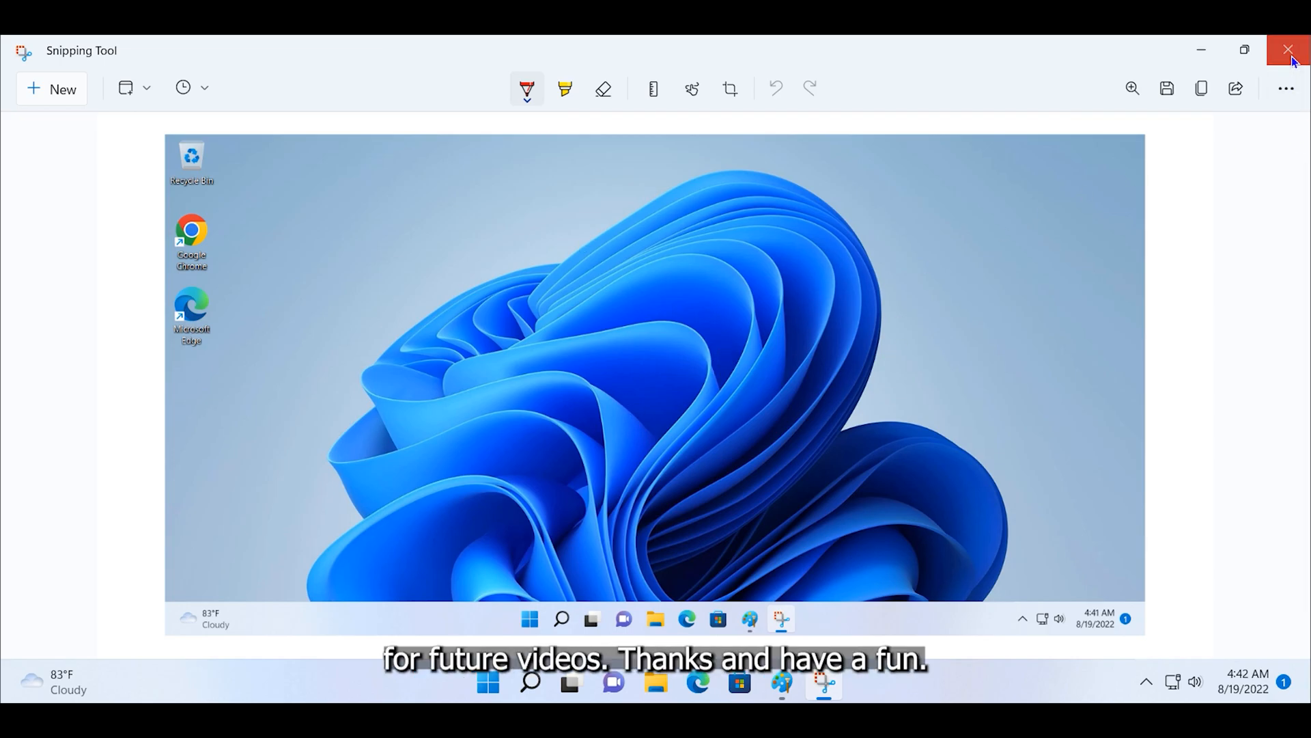
click(146, 89)
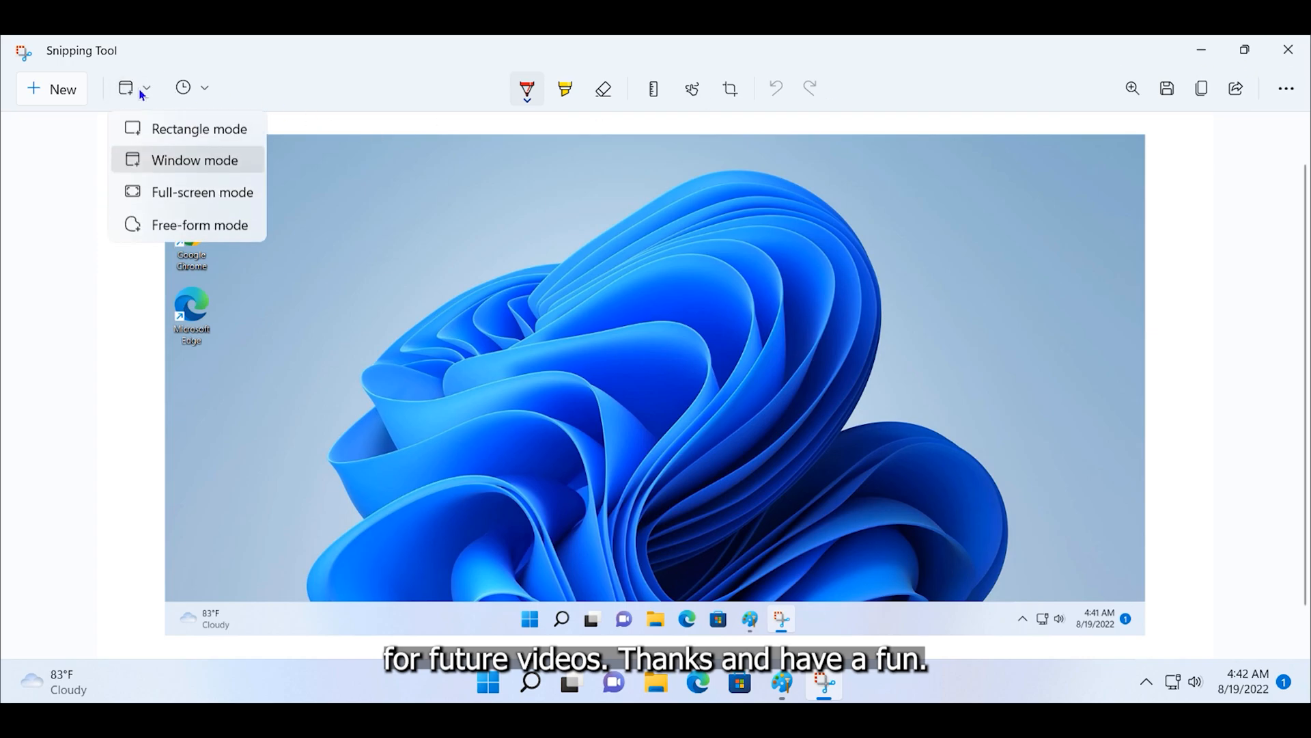